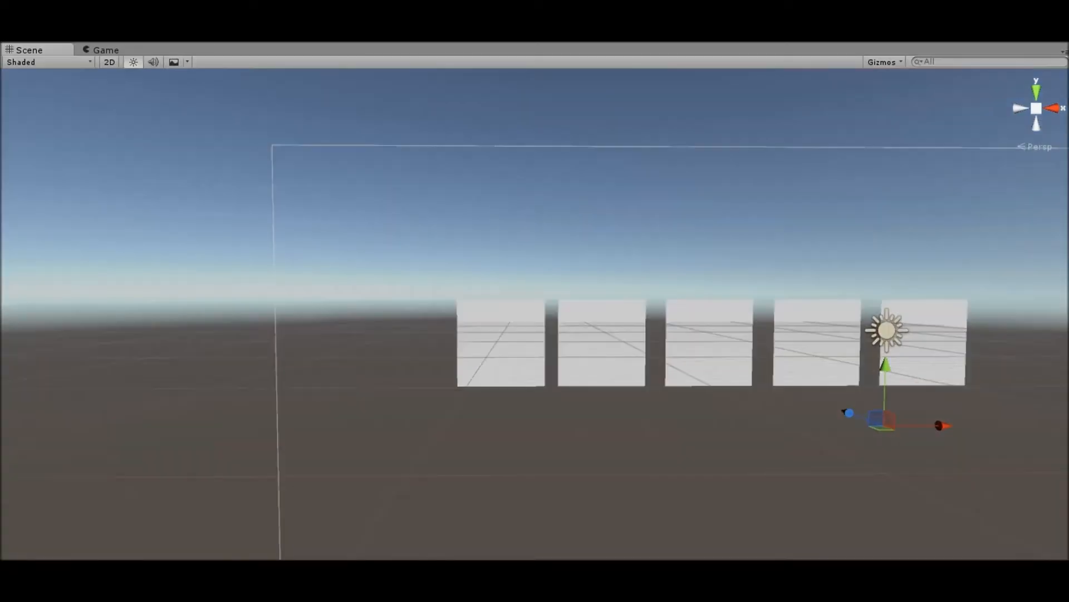
Run the inventory scene so the apple (70, 30) and cherry (2, 6) stacks appear.
left_click(107, 49)
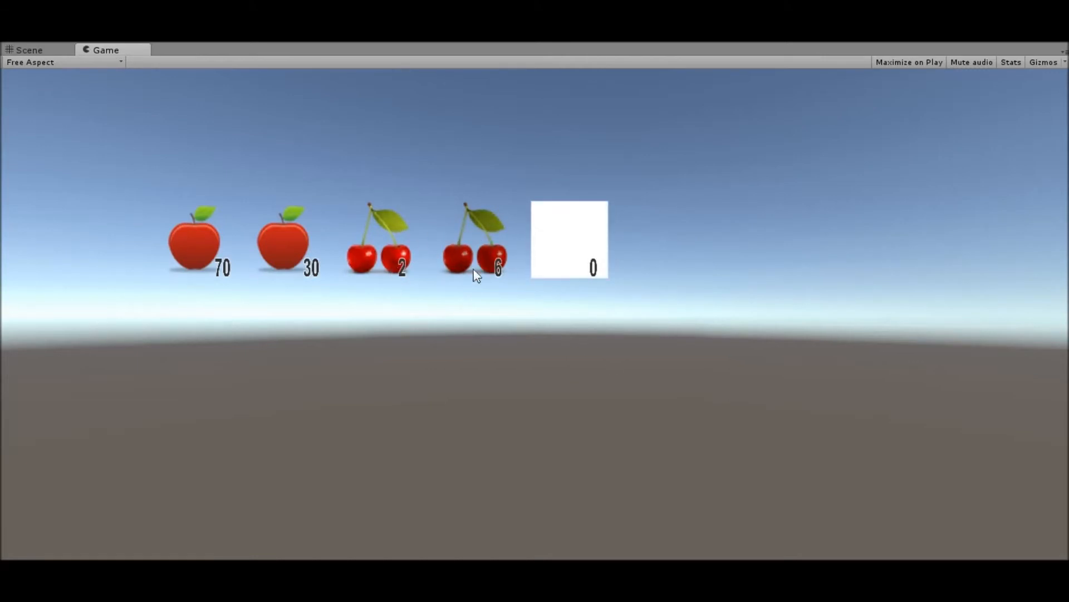
mouse_move(353, 248)
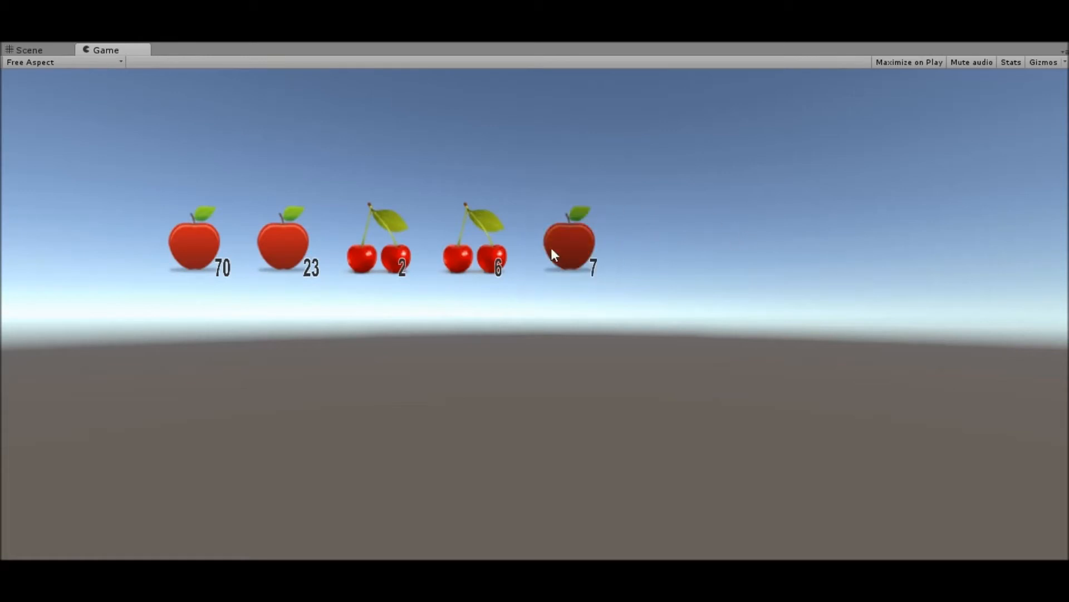
mouse_move(553, 221)
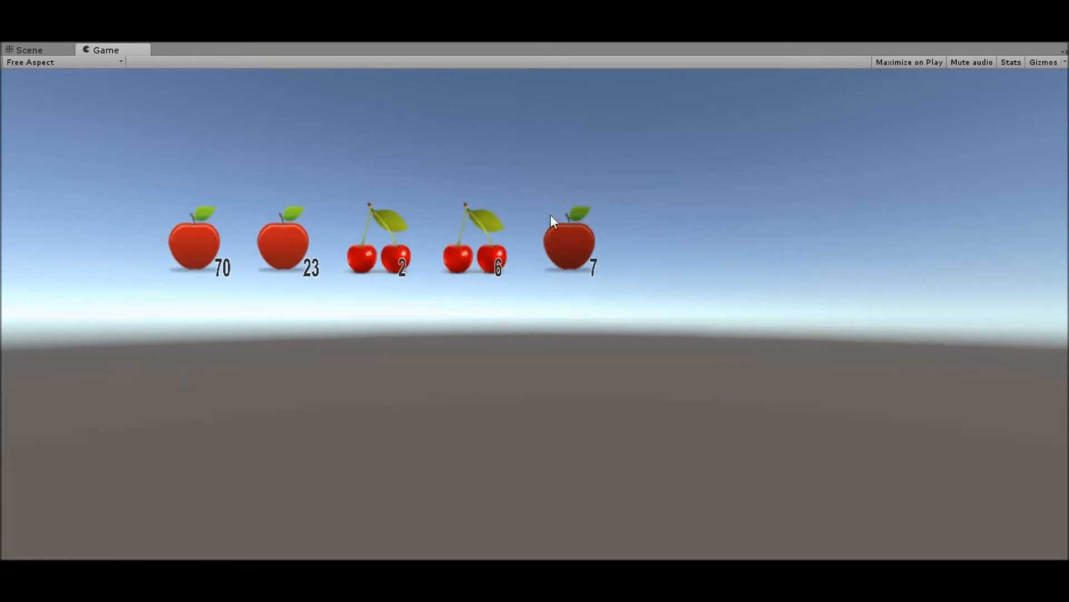
mouse_move(488, 205)
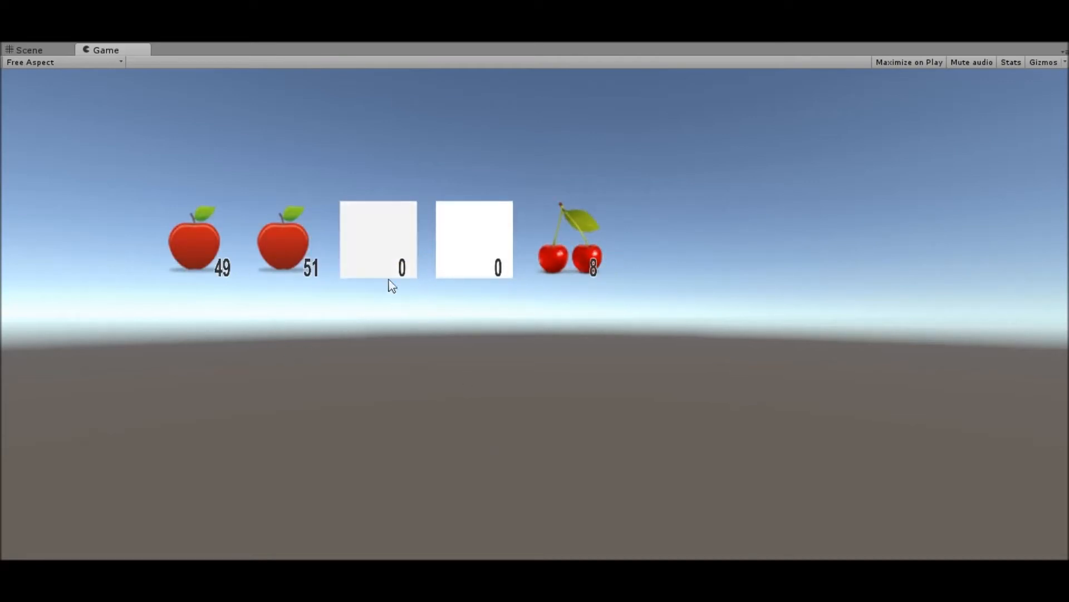
mouse_move(546, 199)
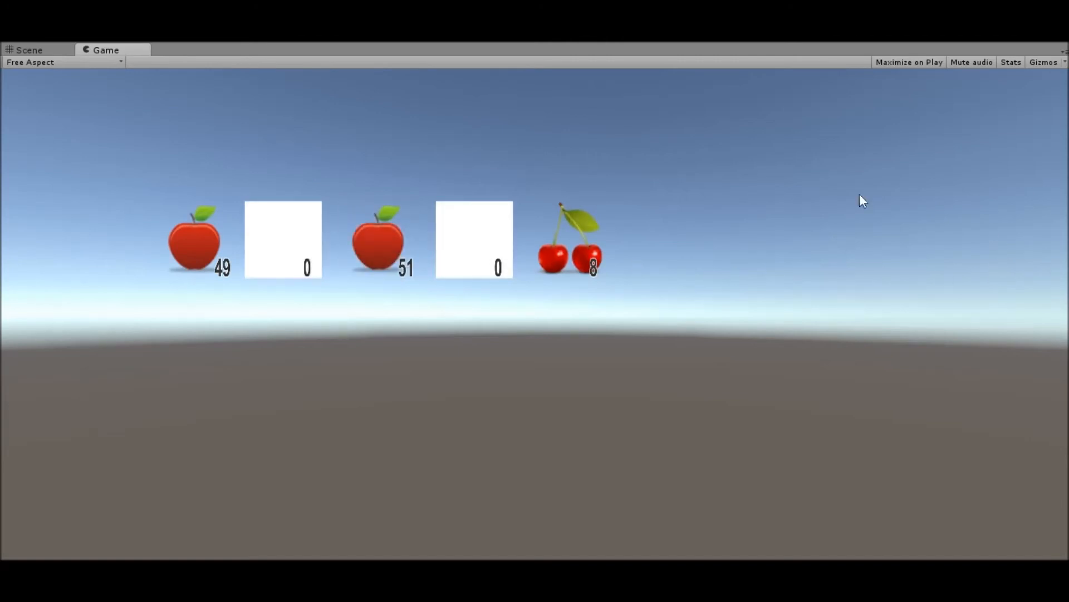
mouse_move(782, 172)
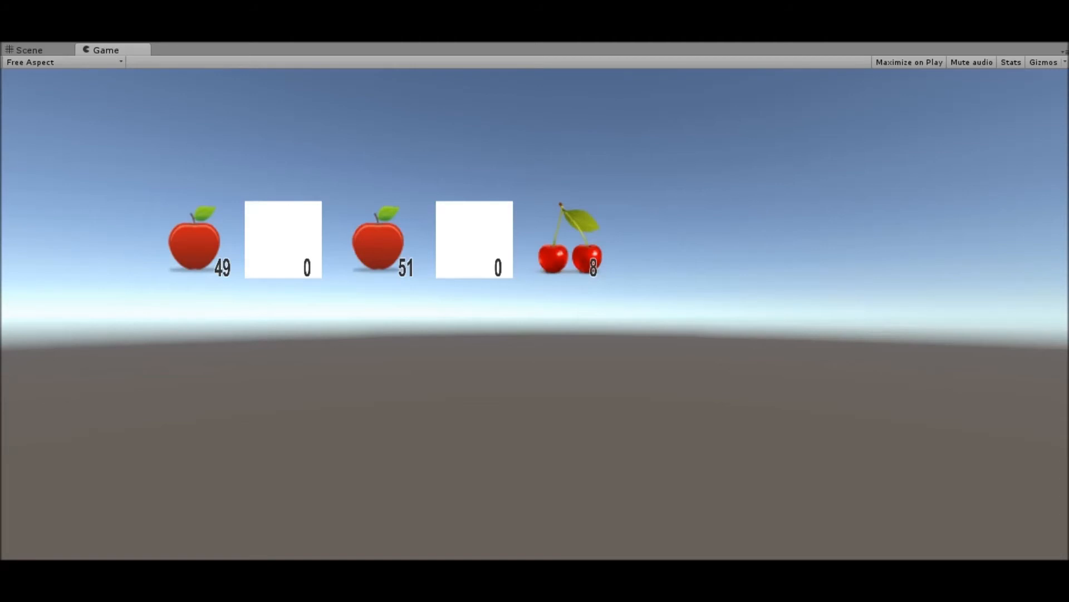
mouse_move(780, 361)
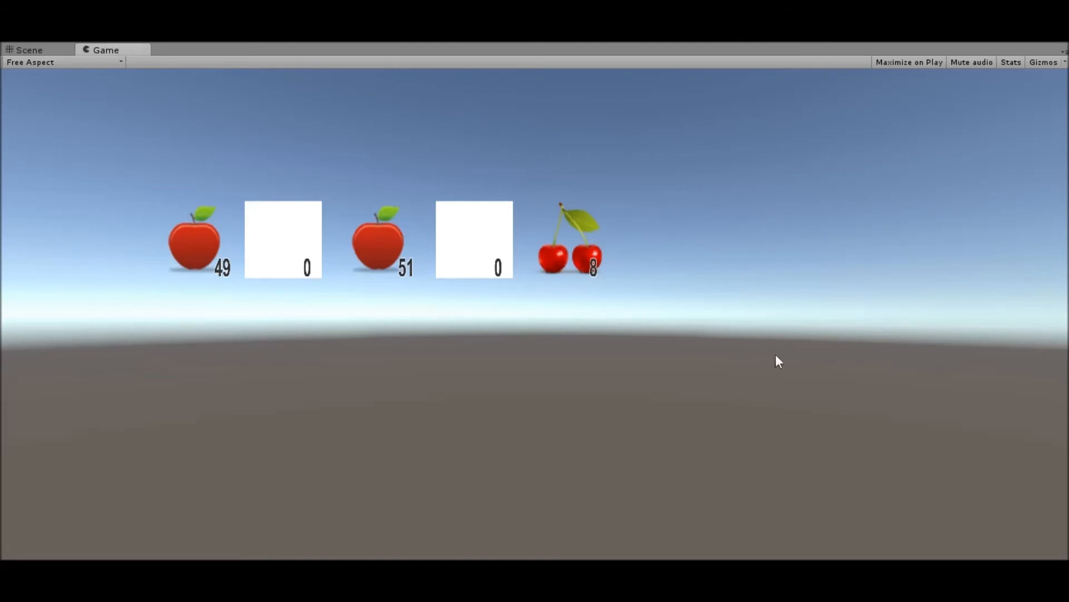
mouse_move(566, 225)
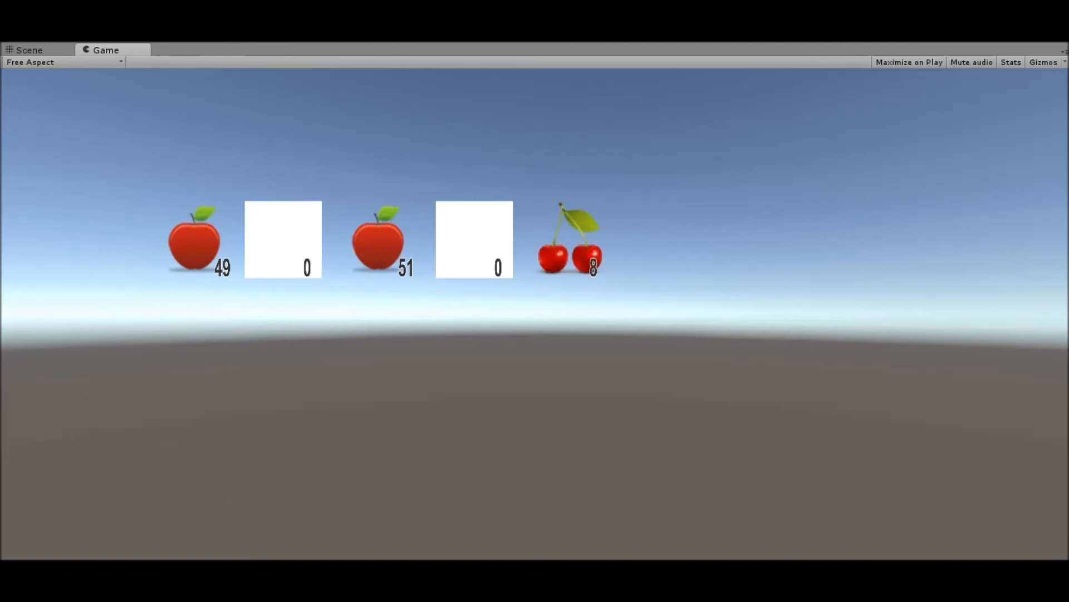
mouse_move(407, 380)
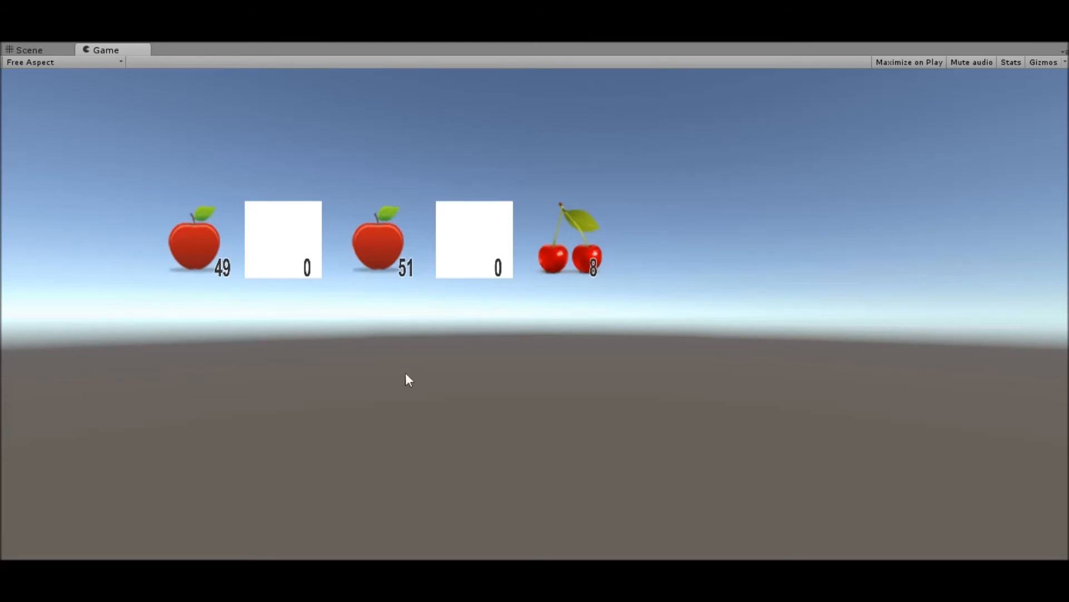
mouse_move(594, 289)
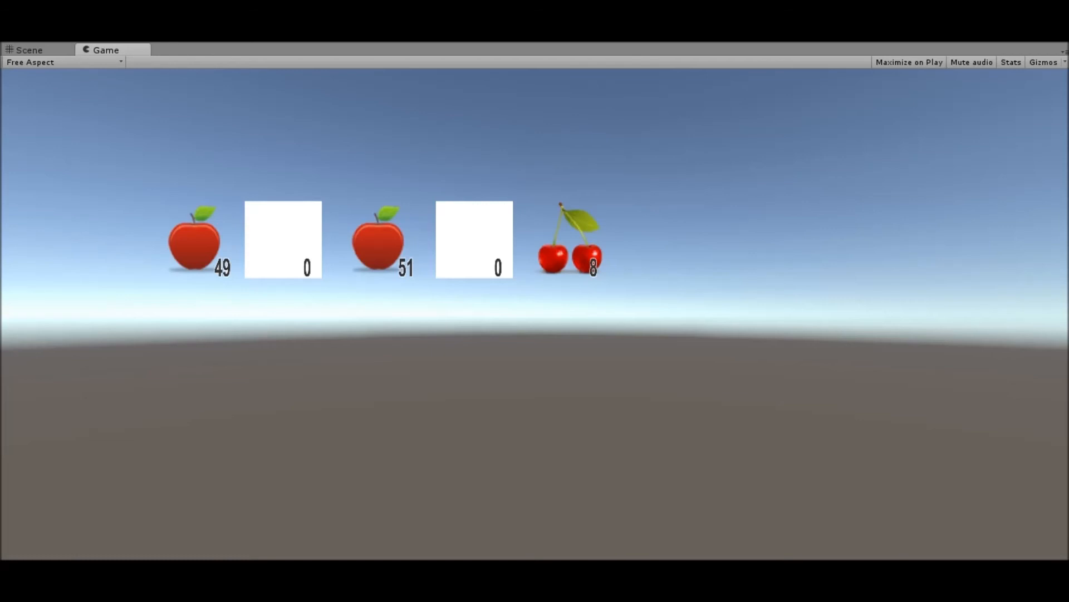
mouse_move(588, 186)
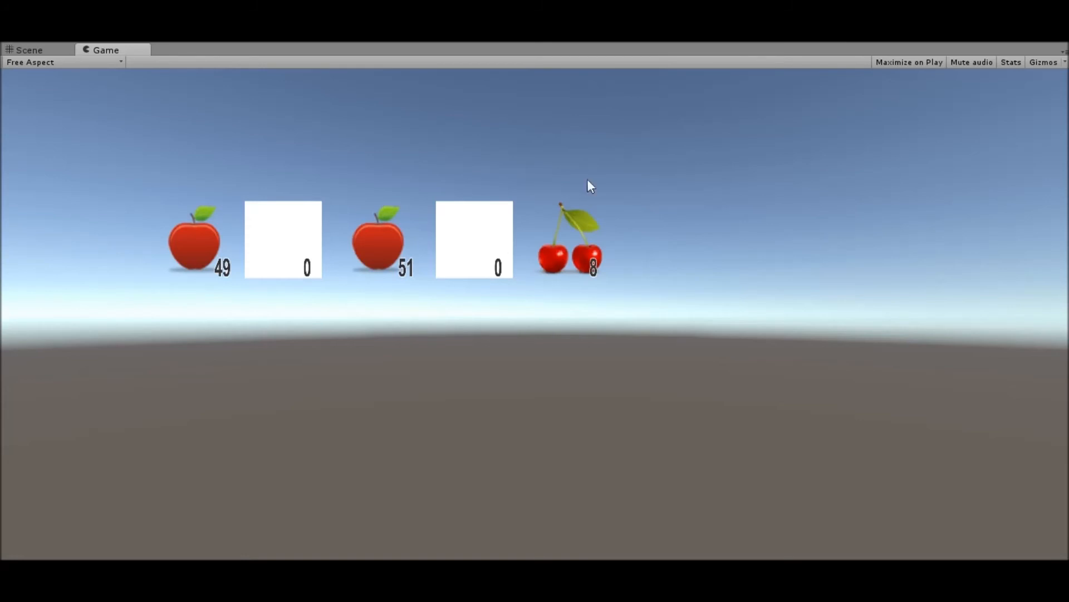
mouse_move(400, 133)
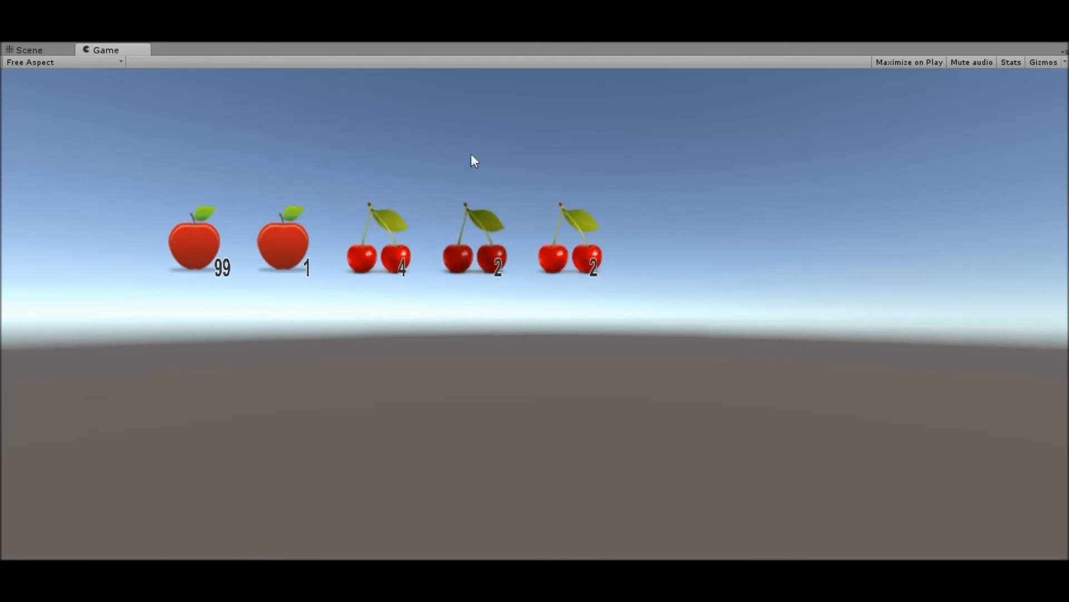
mouse_move(559, 127)
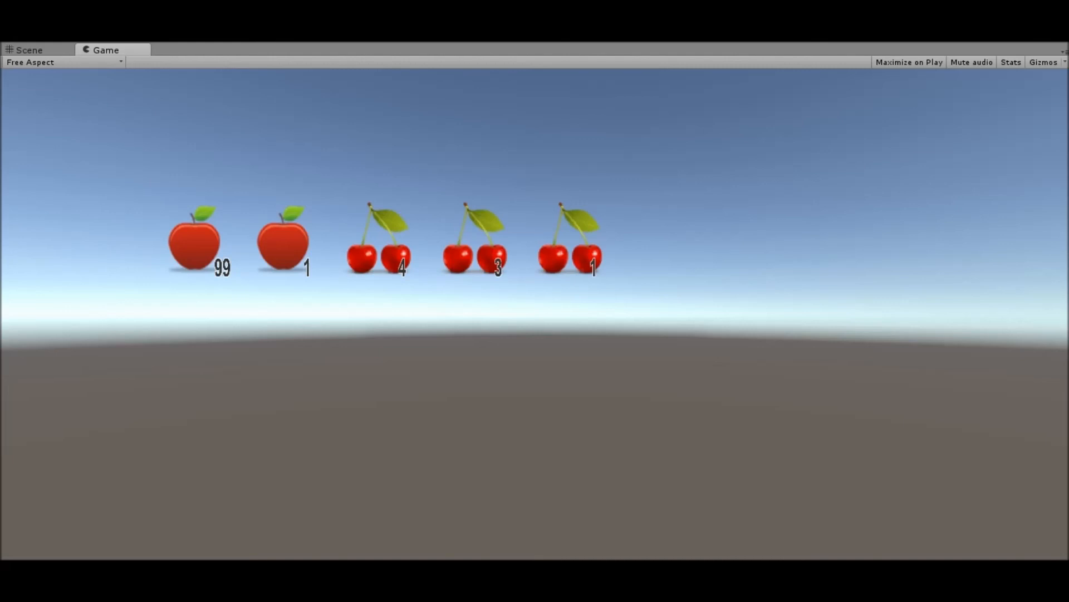
mouse_move(649, 194)
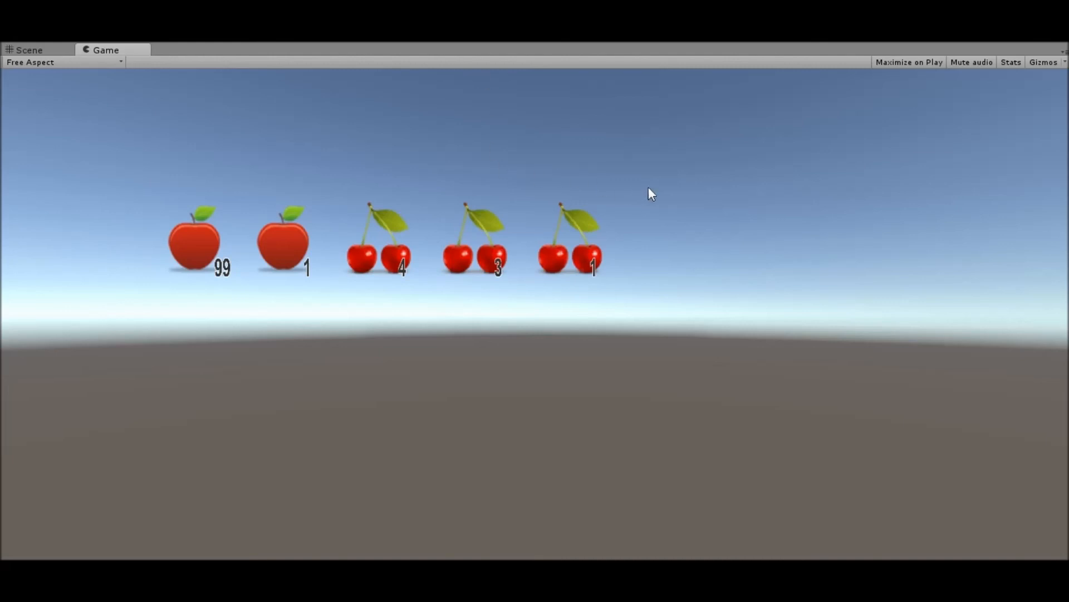